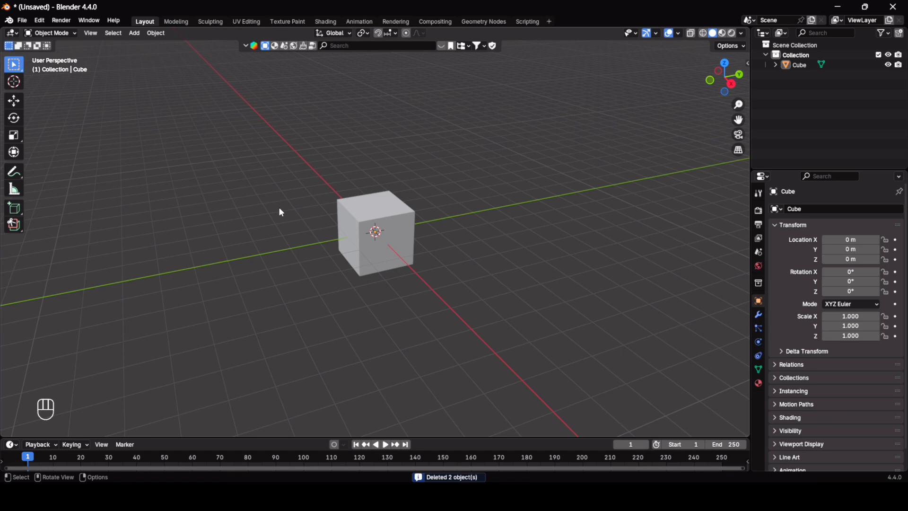
- Scale the cube down, flatten it on X, stretch it tall on Z, and apply scale
click(757, 210)
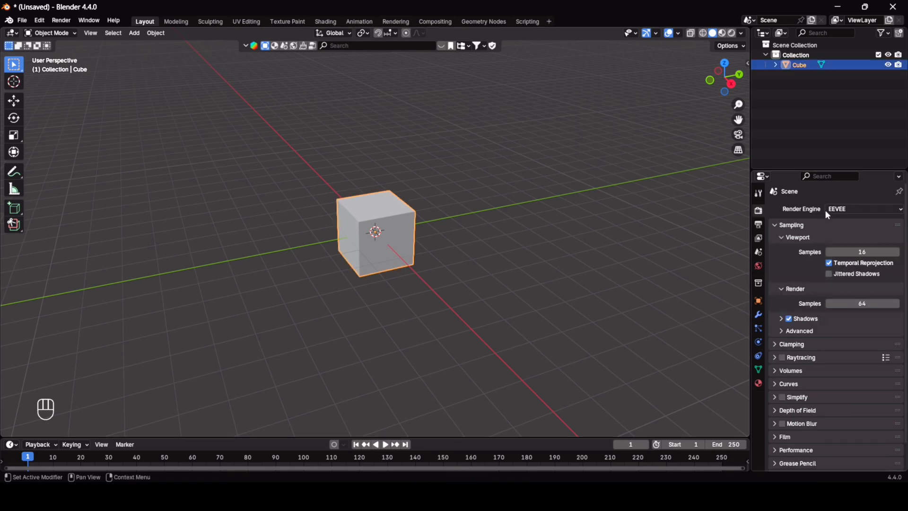
click(387, 230)
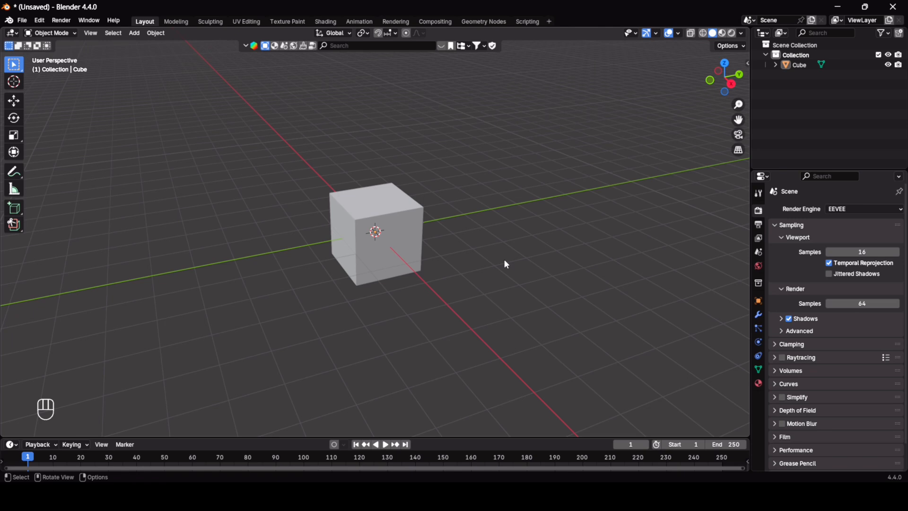
key(s)
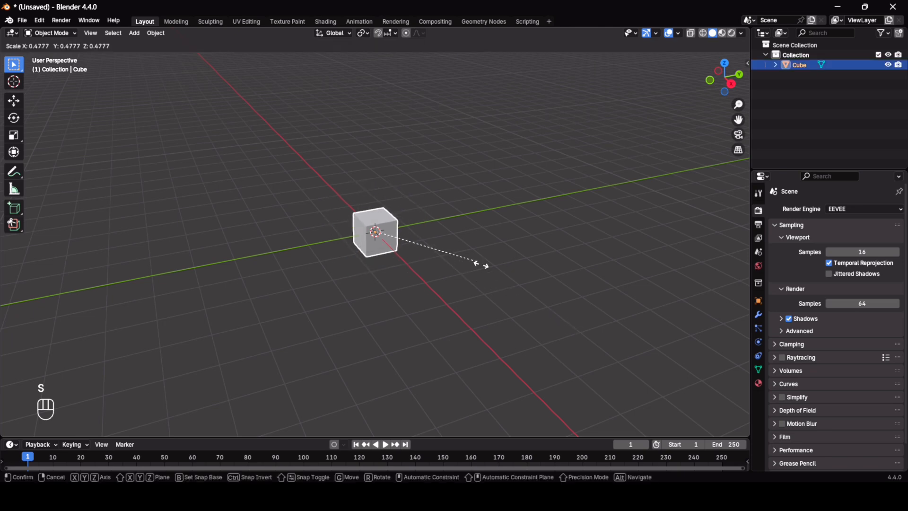
key(x)
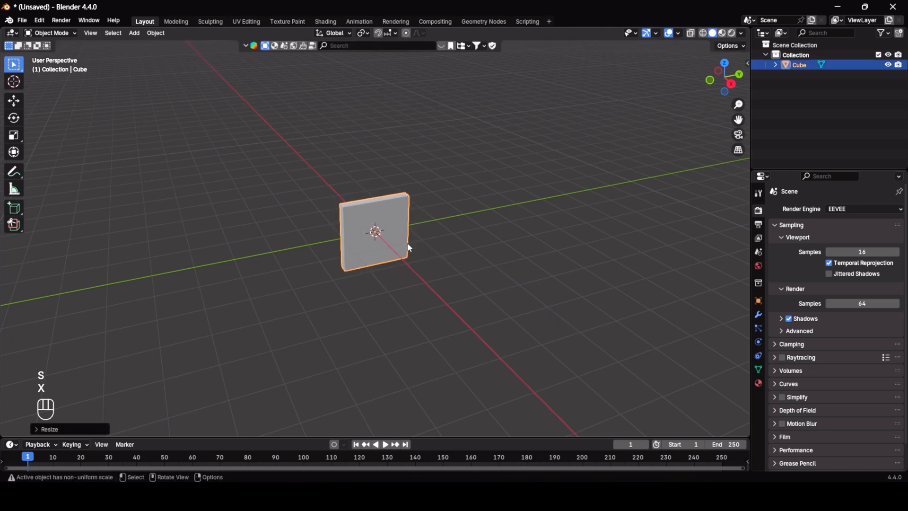
key(z)
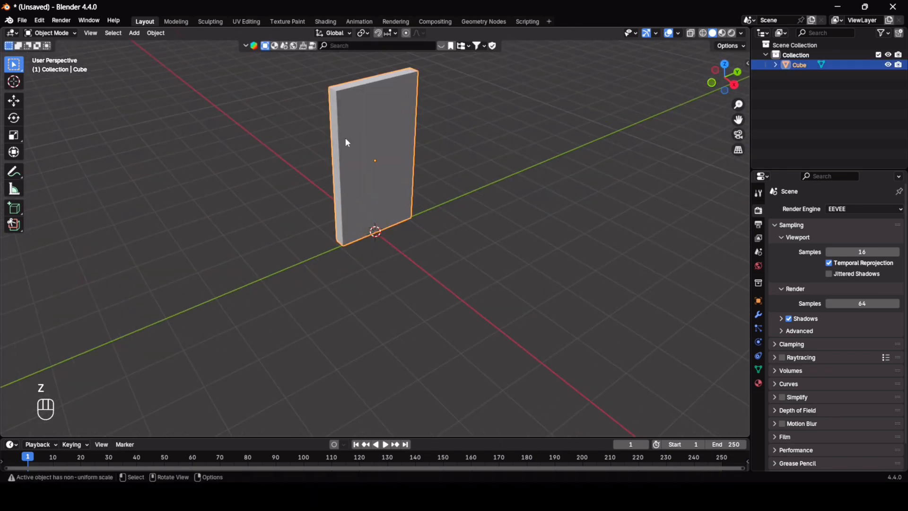
key(ctrl+a)
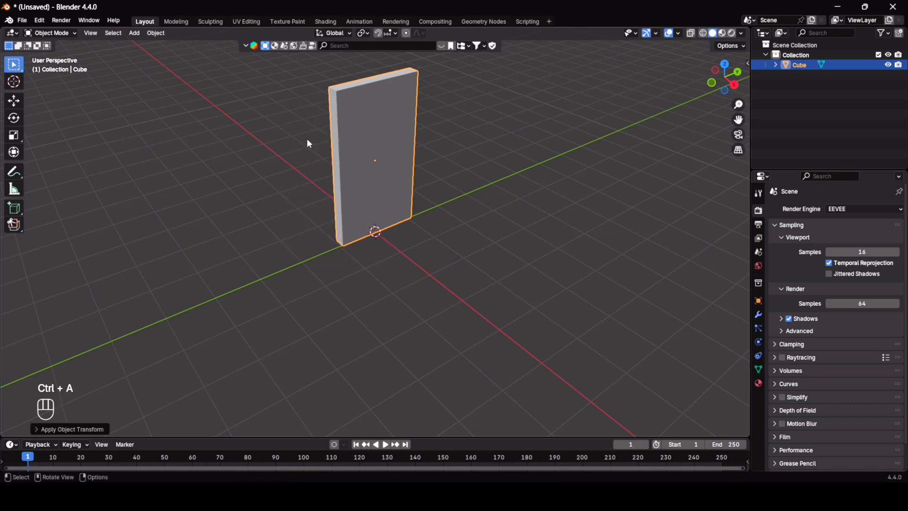
mouse_move(487, 239)
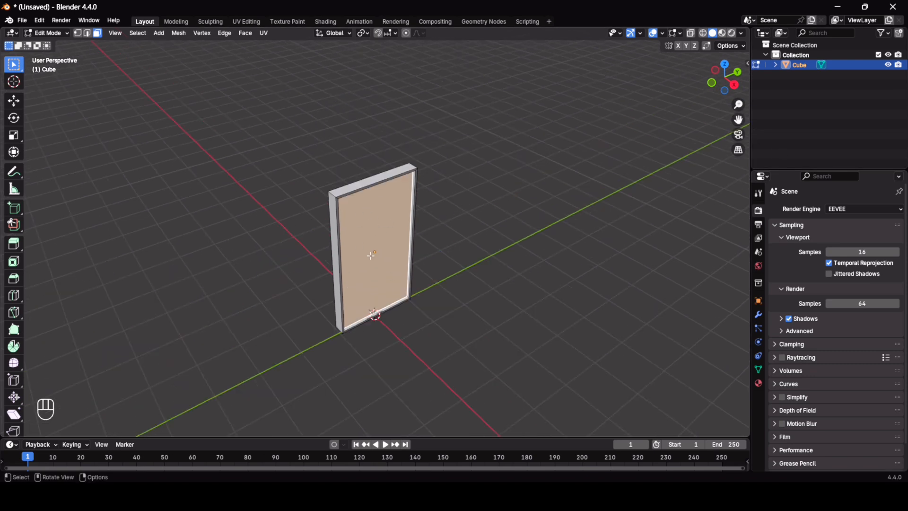
- Separate the inset front panel into its own object, Cube.001, and return to Object Mode
key(p)
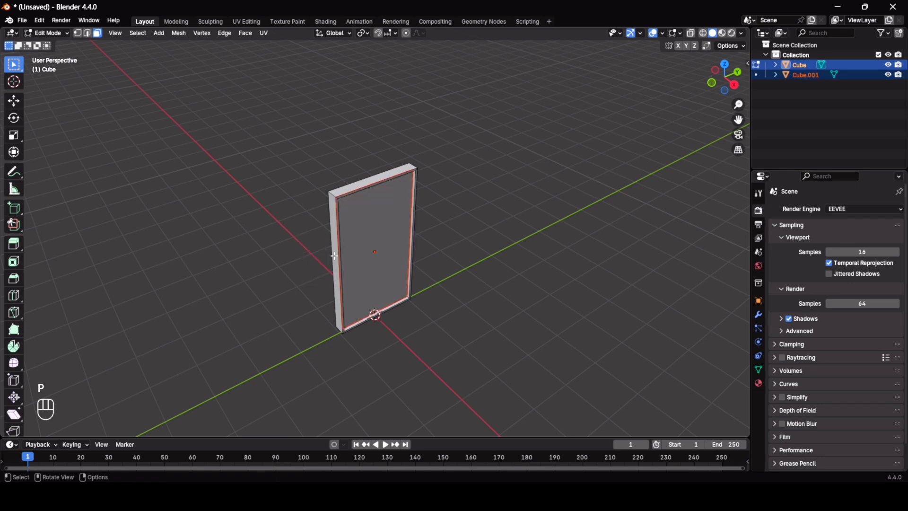
key(Tab)
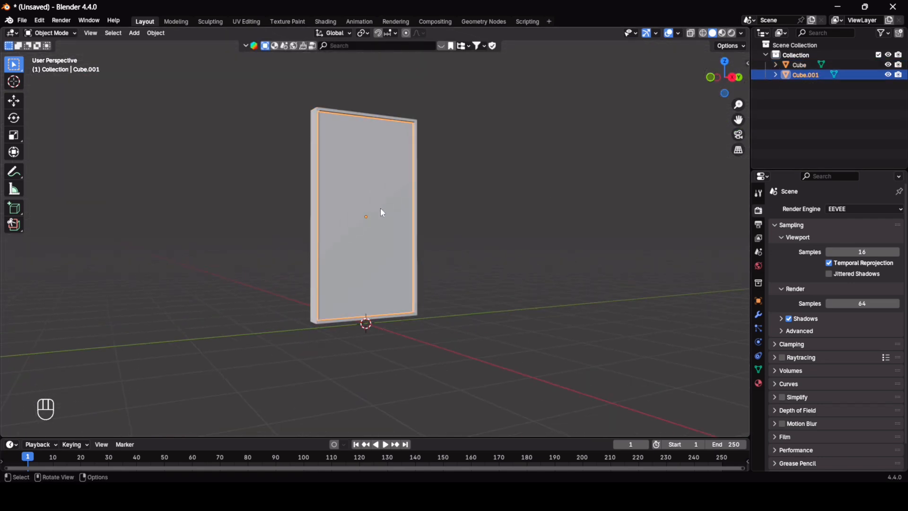
mouse_move(415, 209)
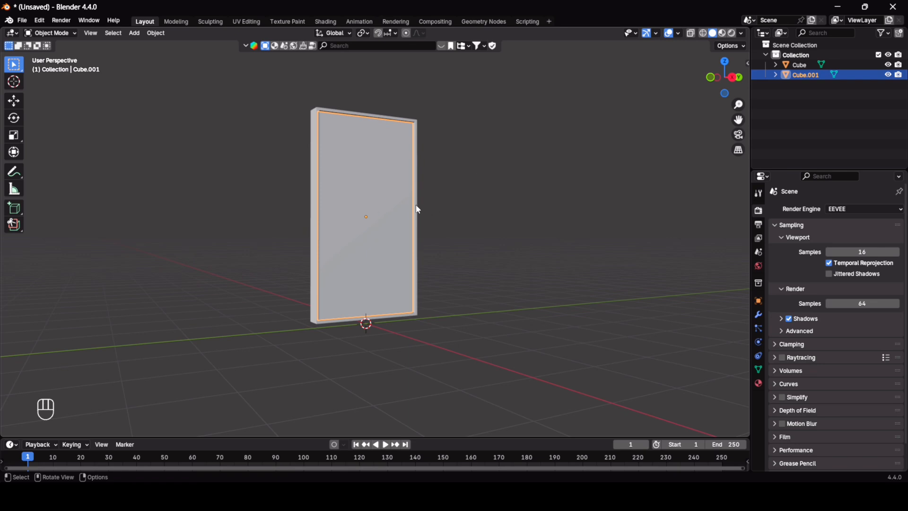
- Give the outer frame a new red material and make panel Cube.001 fully metallic
click(799, 65)
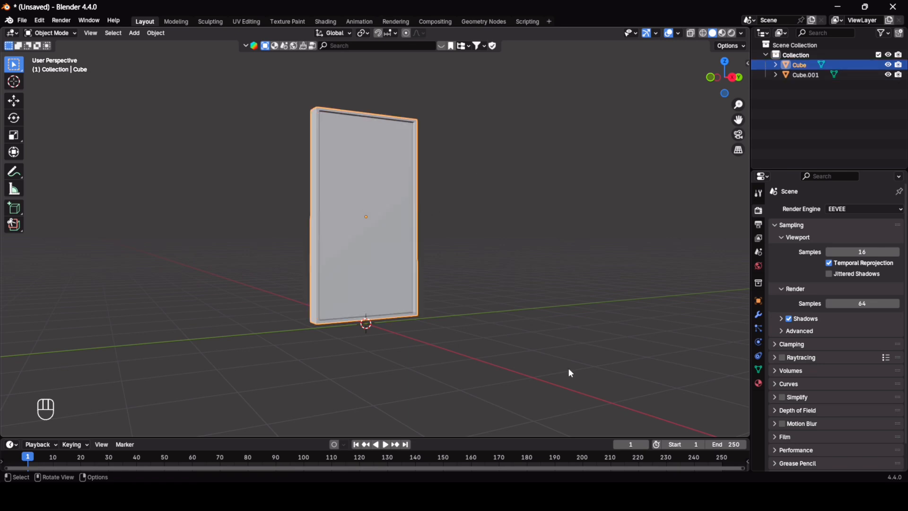
click(757, 369)
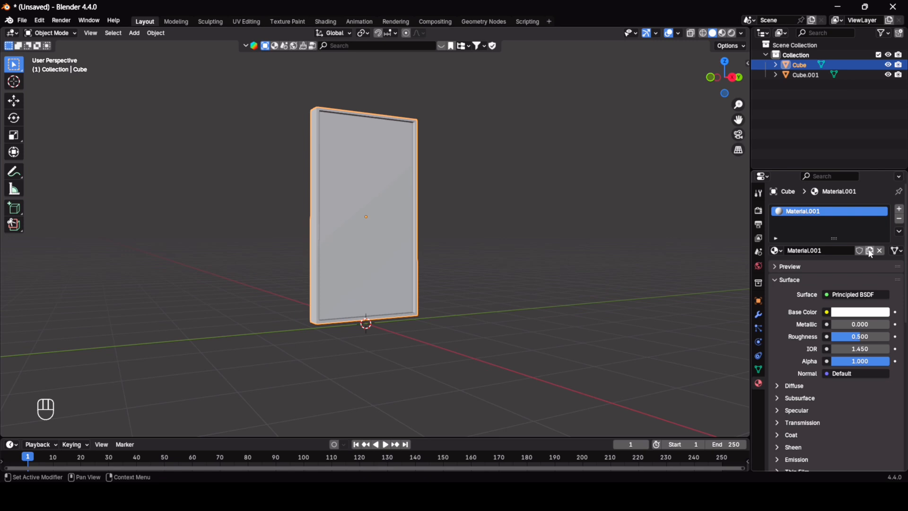
click(860, 312)
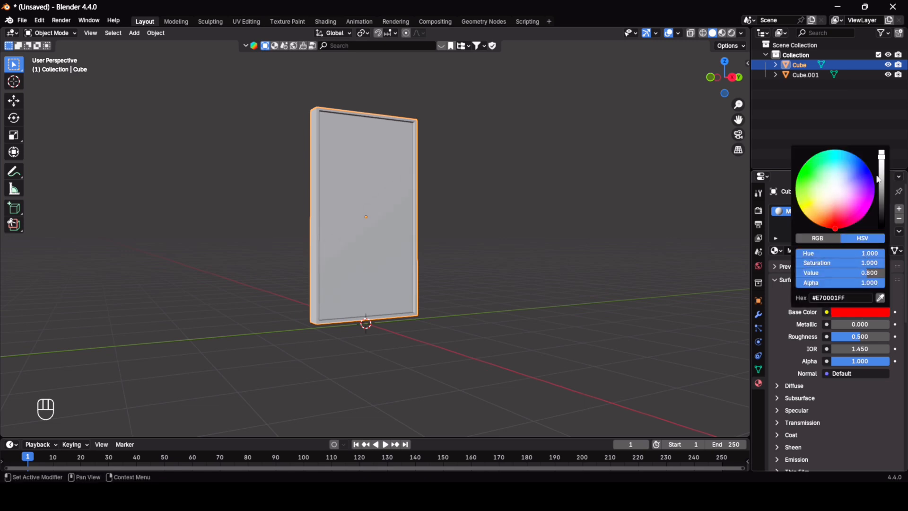
click(392, 212)
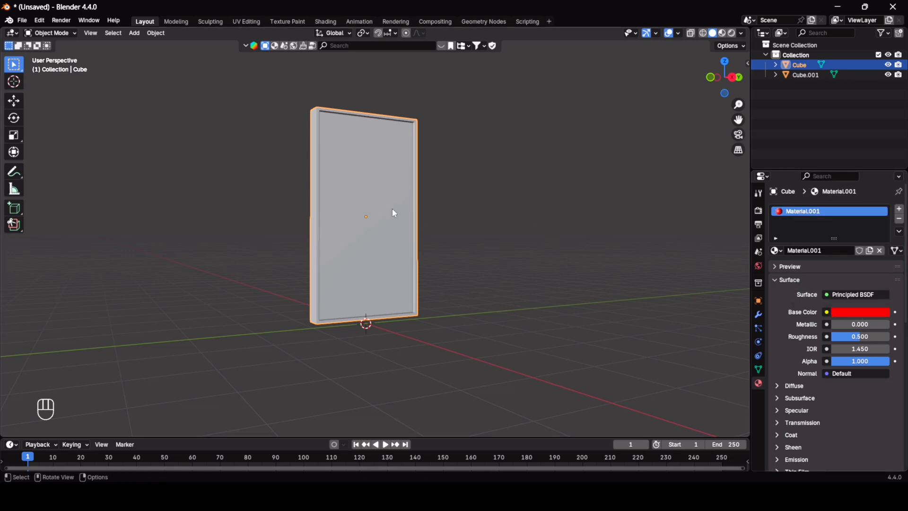
click(804, 74)
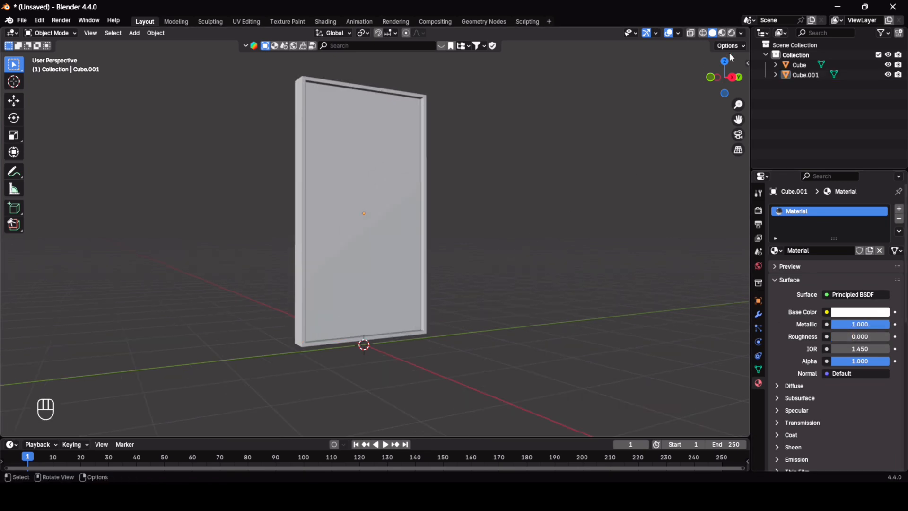
click(757, 268)
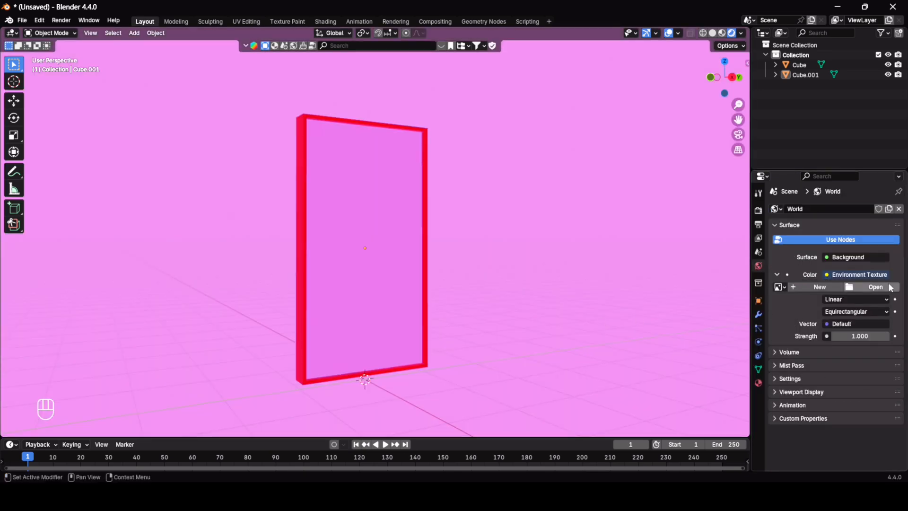
- Load brown_photostudio_02_4k.exr as the world's environment texture
click(875, 286)
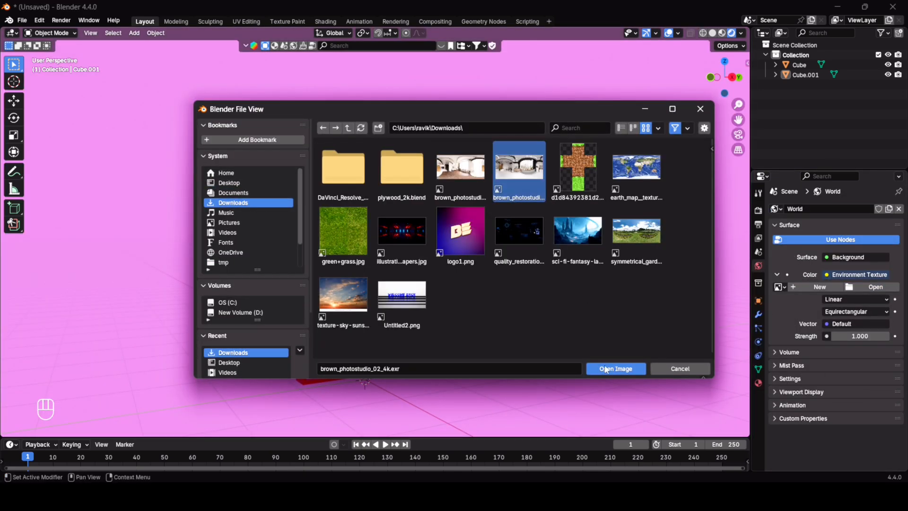
click(616, 368)
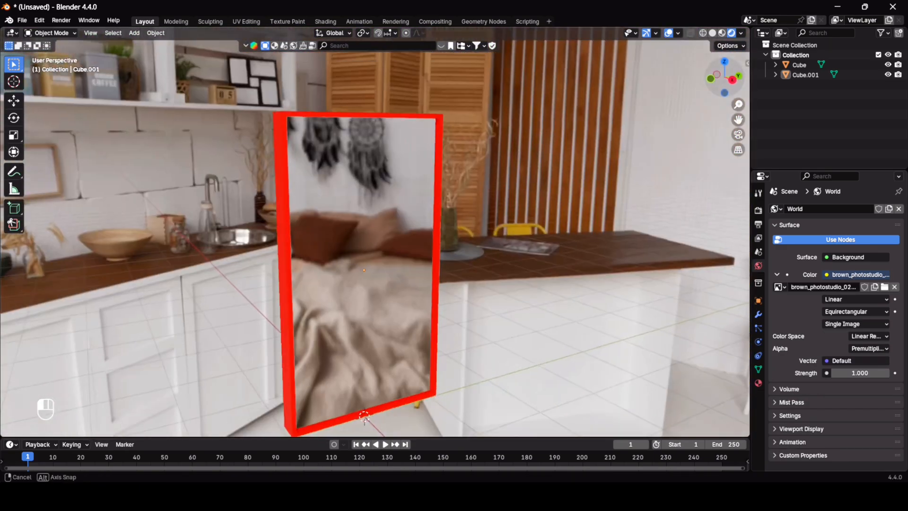
- Add a Suzanne monkey head and enable raytracing in the EEVEE render settings
key(shift+a)
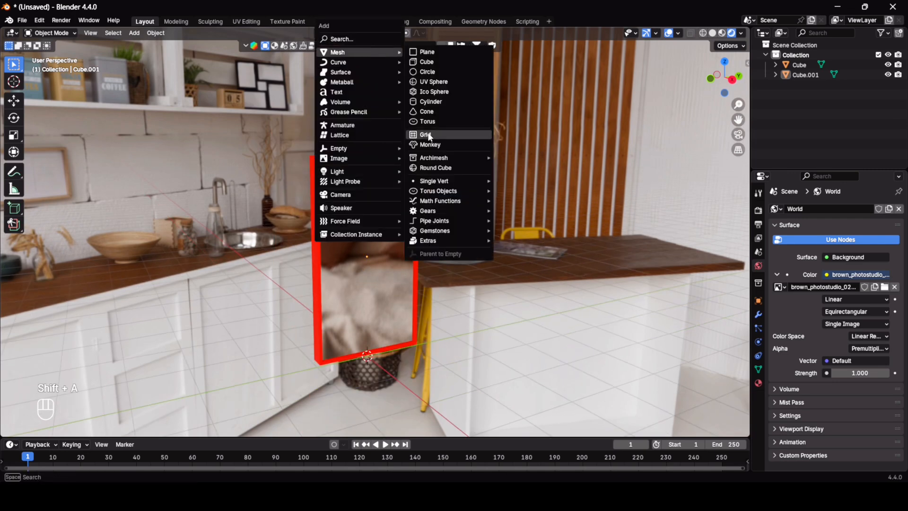
click(429, 144)
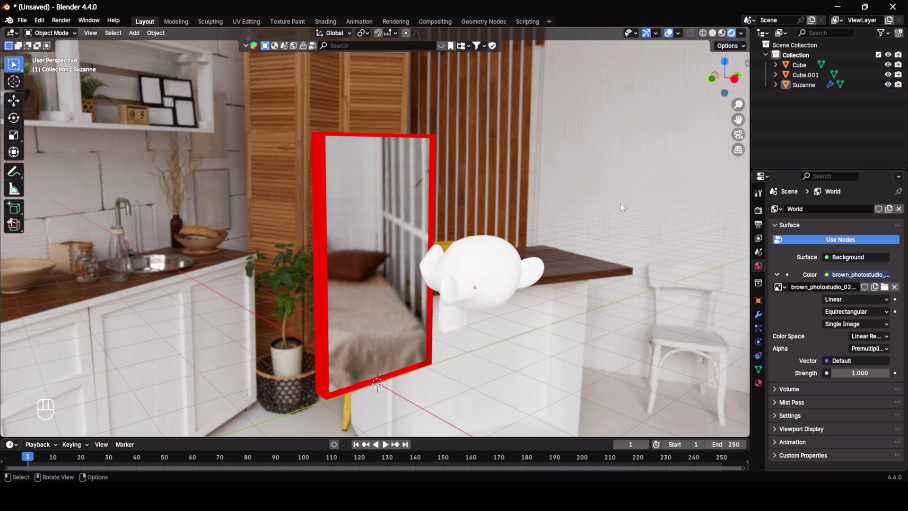
mouse_move(623, 212)
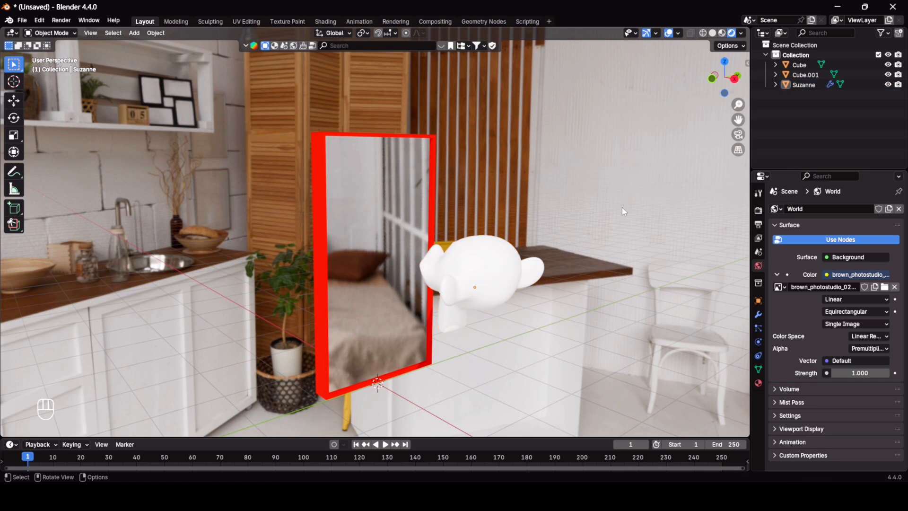
click(758, 209)
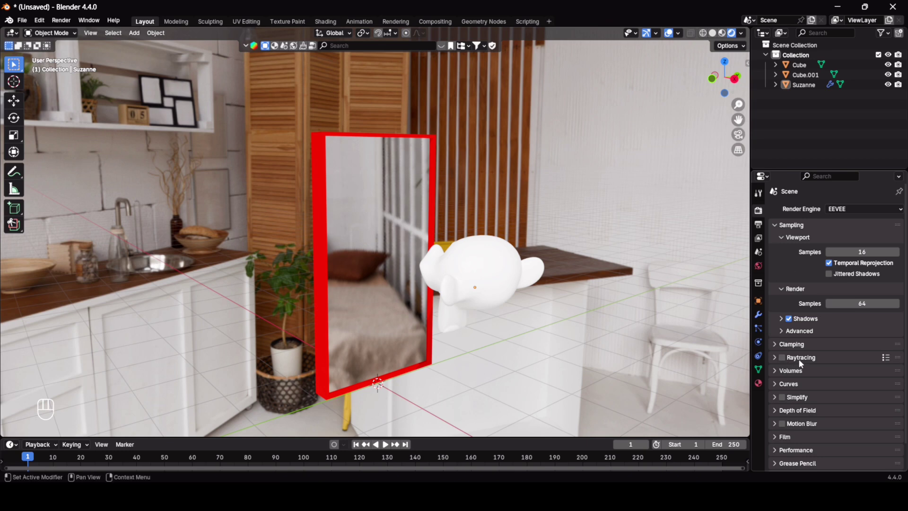
click(781, 358)
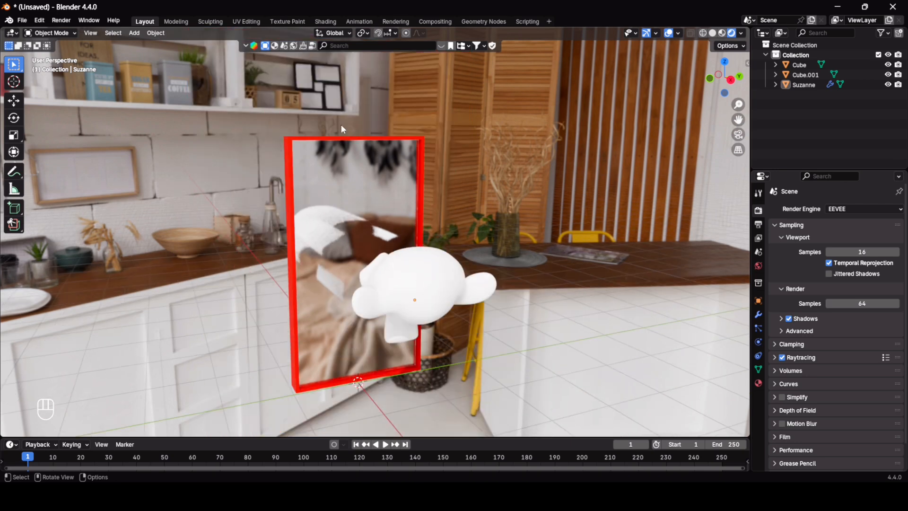
mouse_move(370, 123)
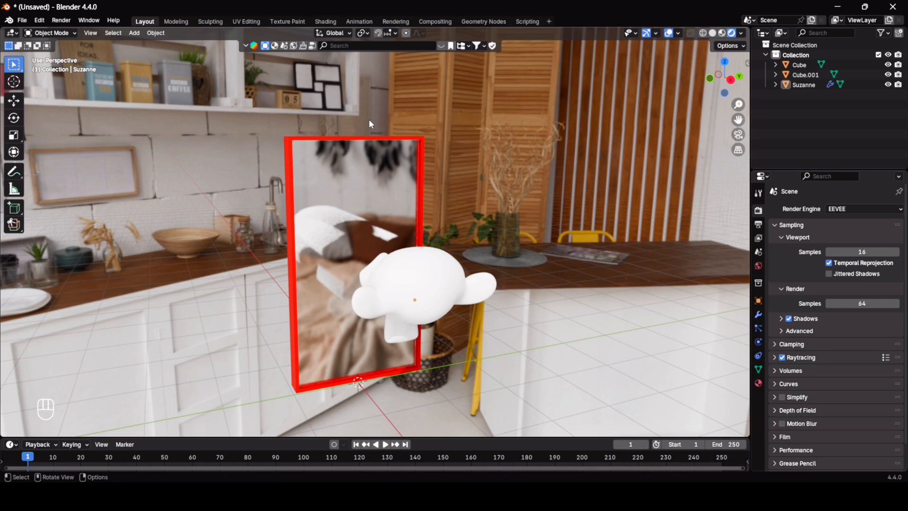
- Add a plane reflection probe, stand it upright, scale it and move it onto the mirror
key(shift+a)
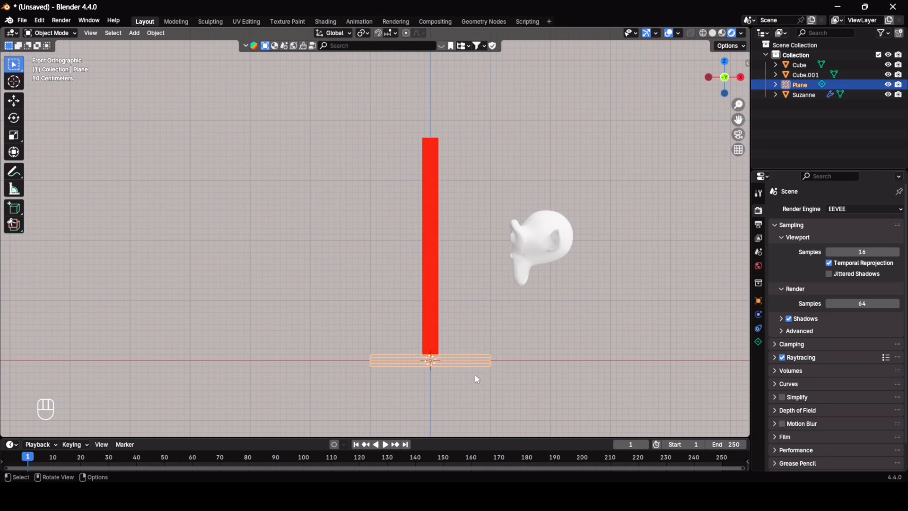
mouse_move(455, 331)
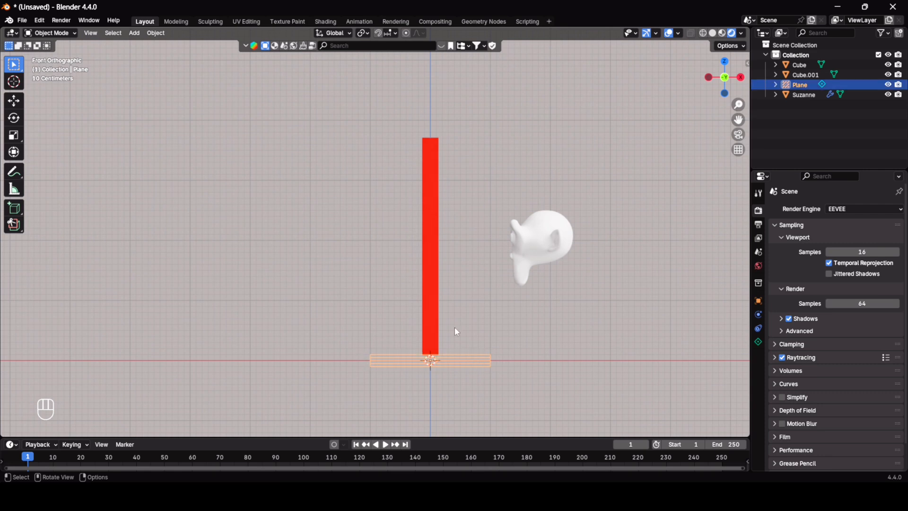
mouse_move(433, 333)
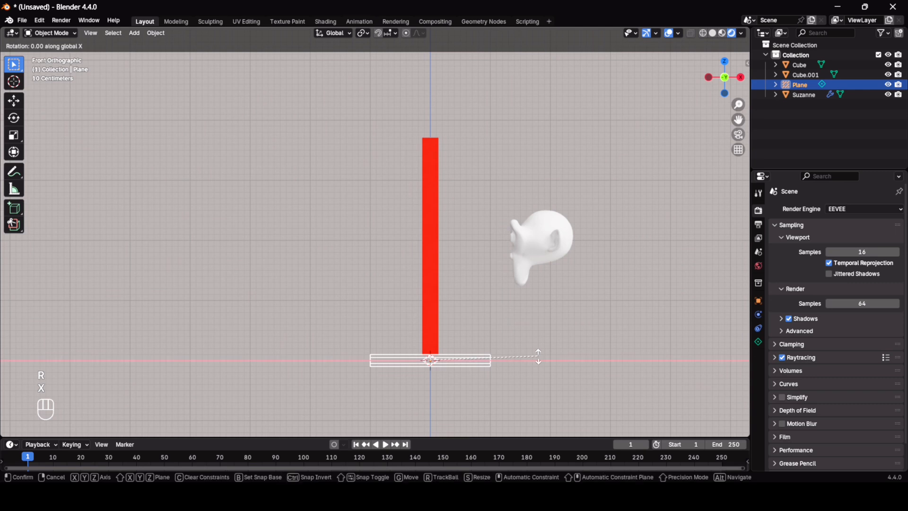
key(g)
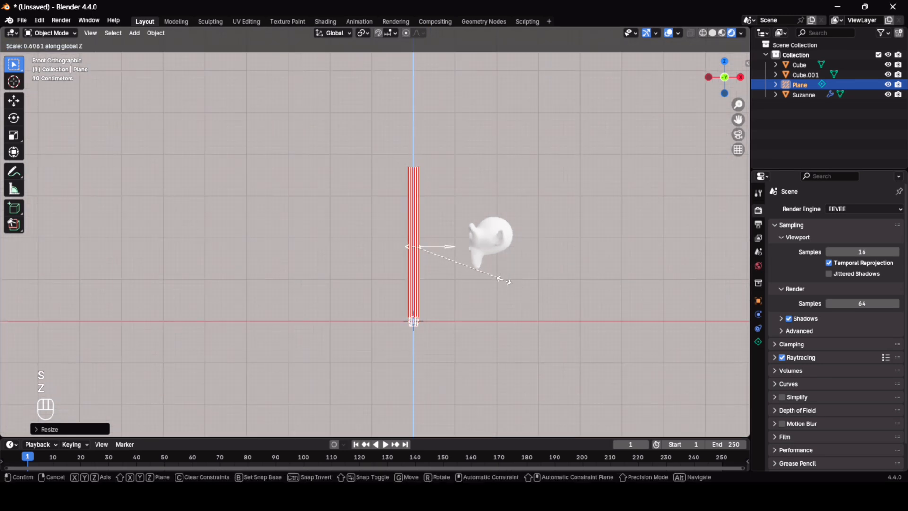
key(g)
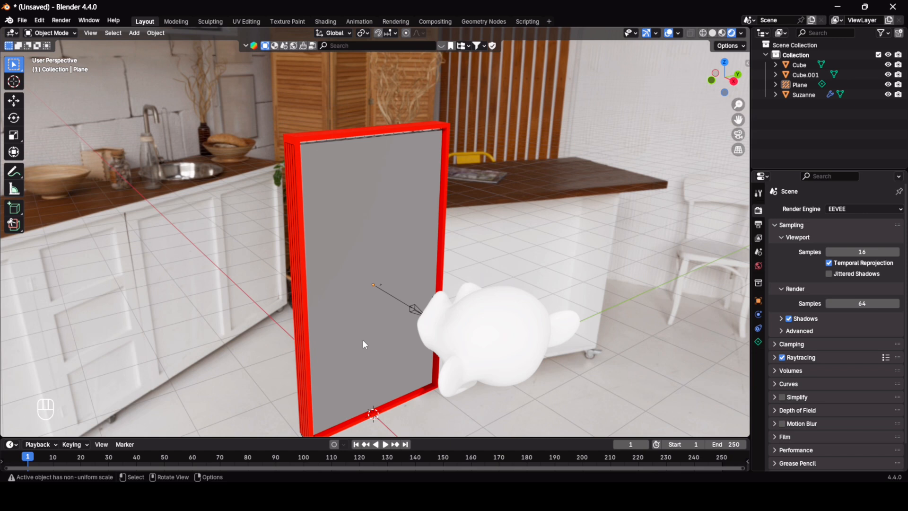
mouse_move(372, 271)
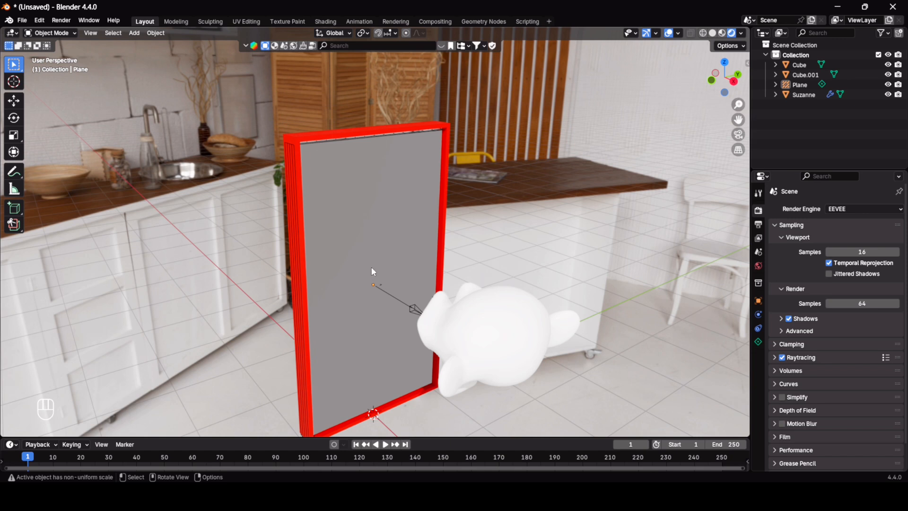
mouse_move(382, 285)
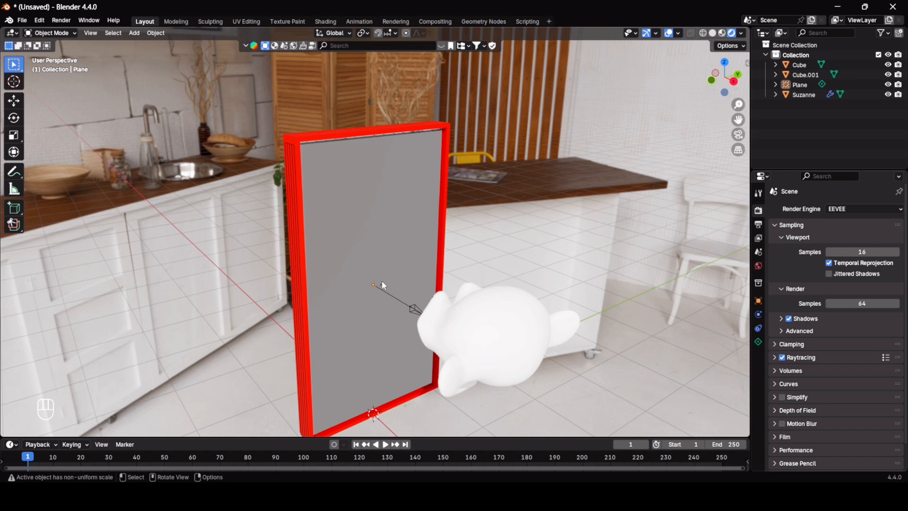
mouse_move(411, 316)
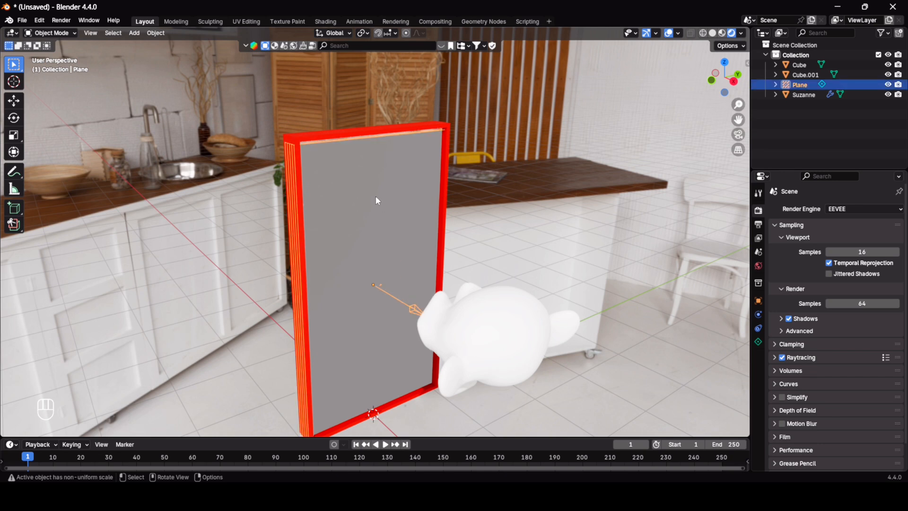
mouse_move(414, 312)
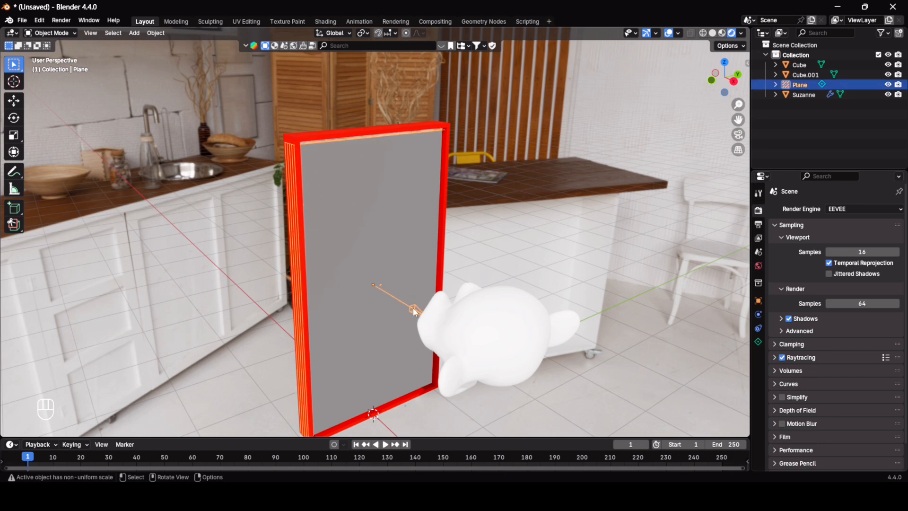
key(g)
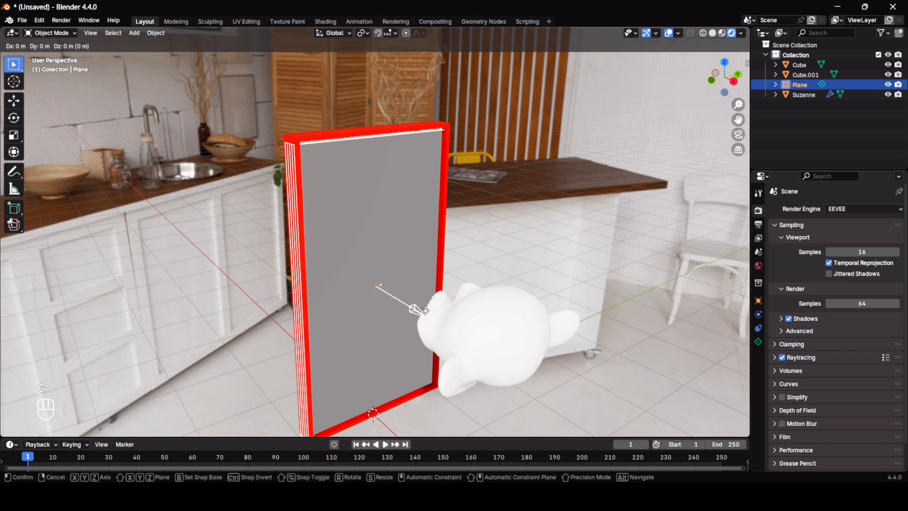
key(x)
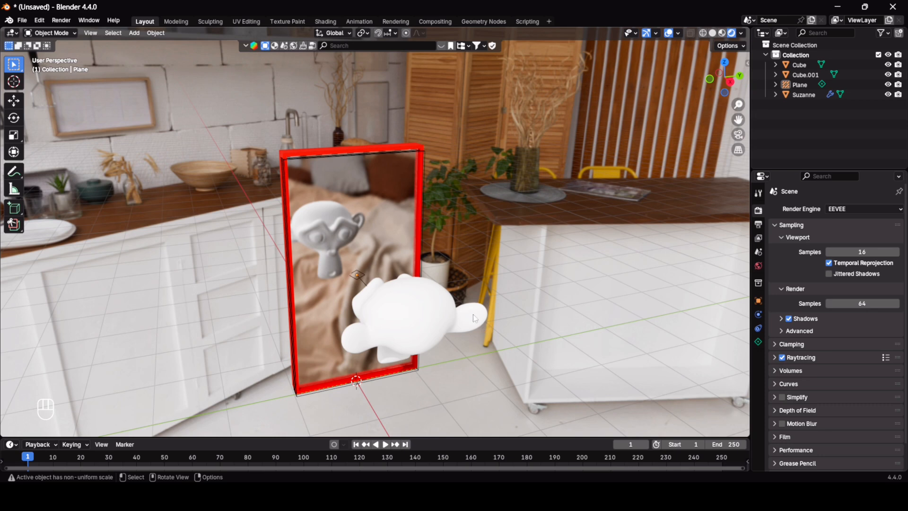
mouse_move(474, 321)
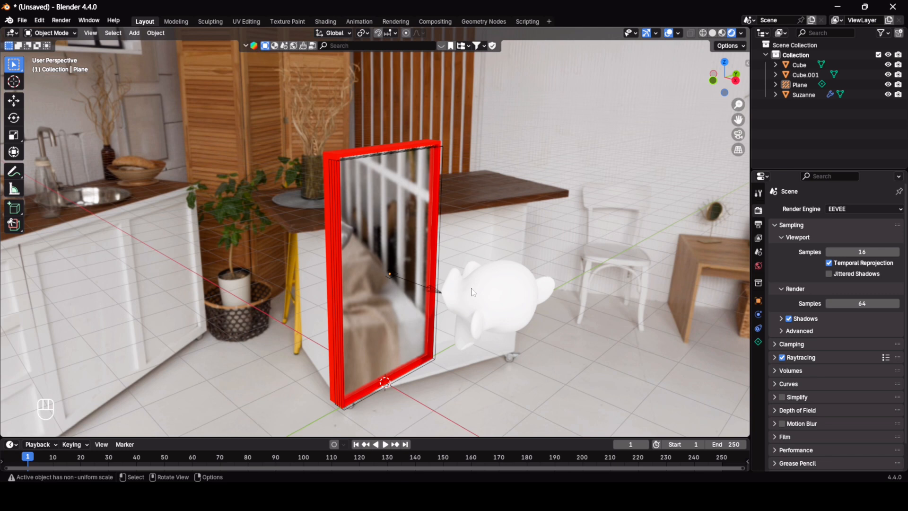
mouse_move(526, 268)
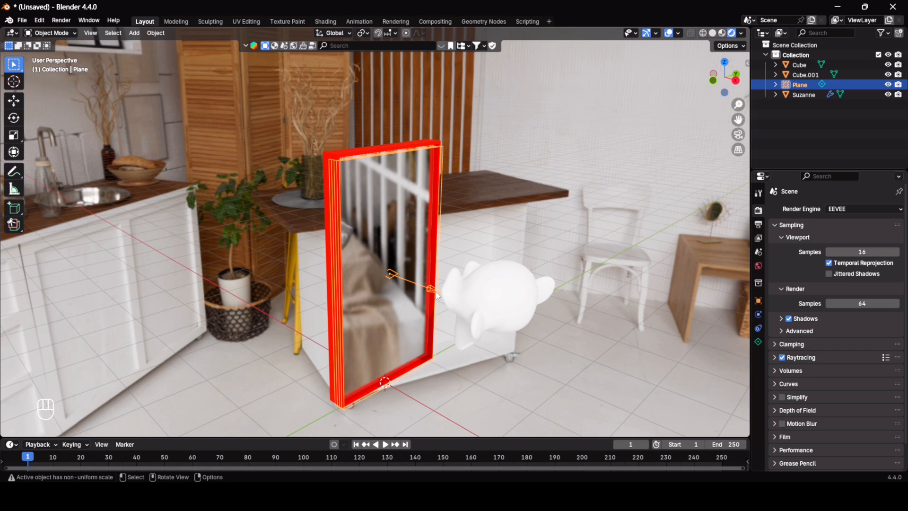
- Switch the render engine to Cycles using the GPU Compute device
click(862, 209)
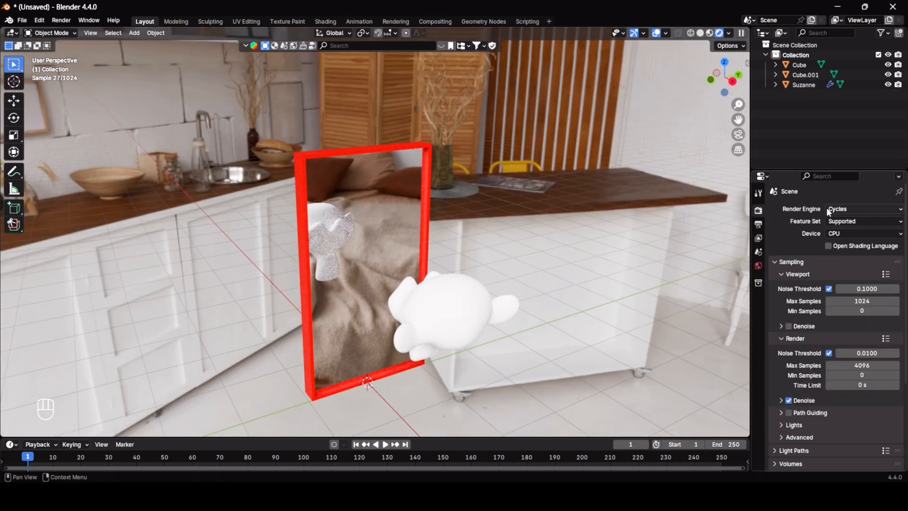
click(861, 232)
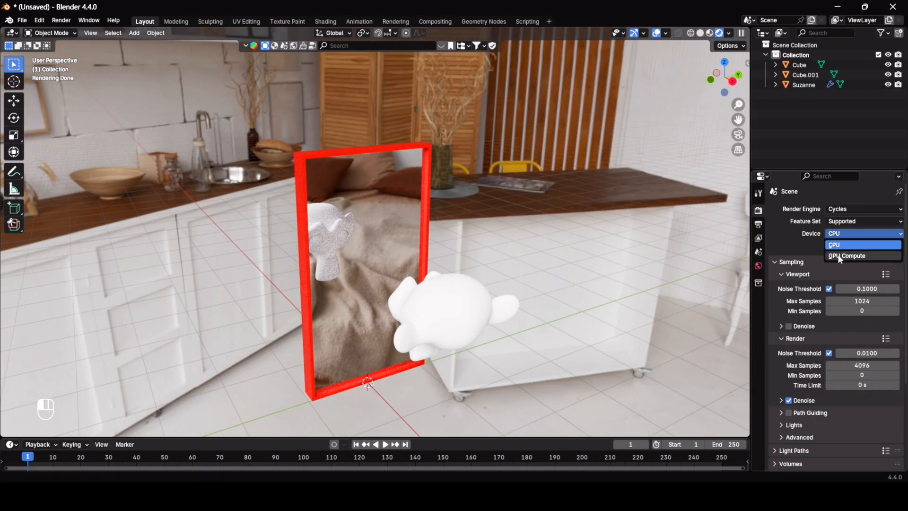
click(847, 256)
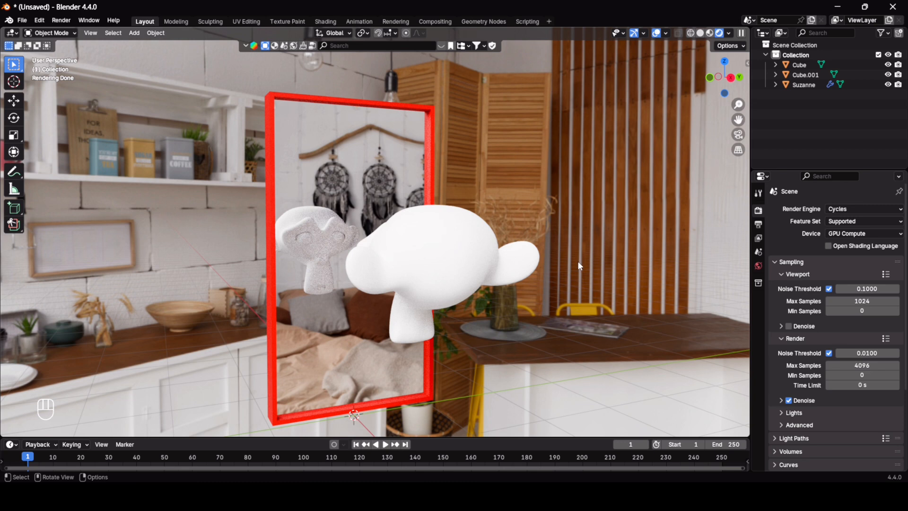
mouse_move(572, 267)
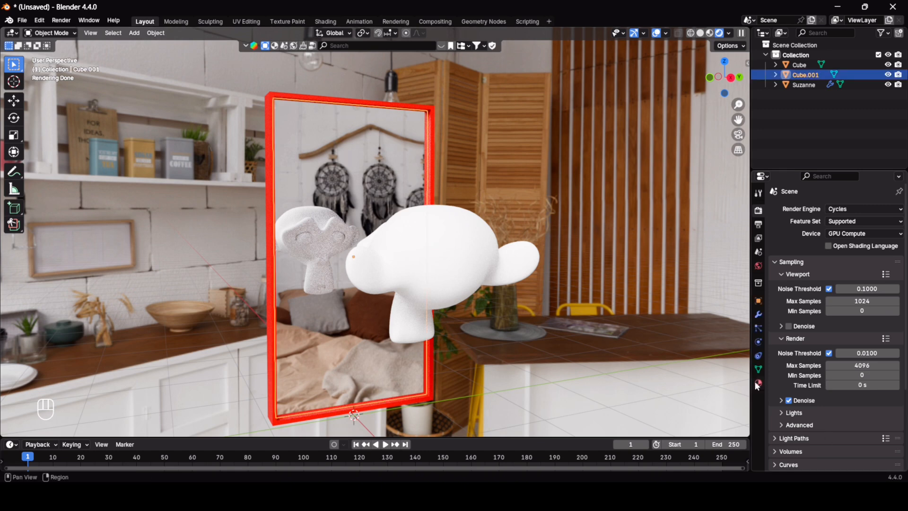
- Replace the mirror pane's material with a new Glossy BSDF material, Material.002
click(758, 383)
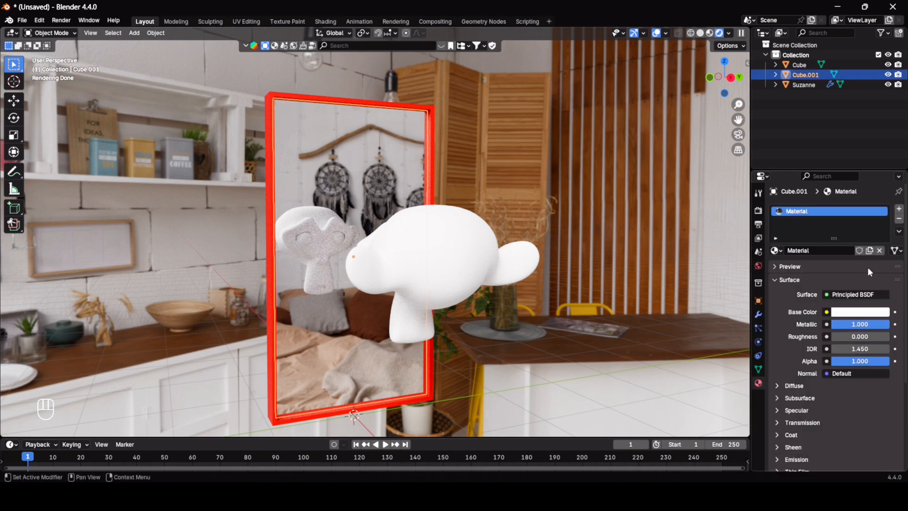
click(878, 250)
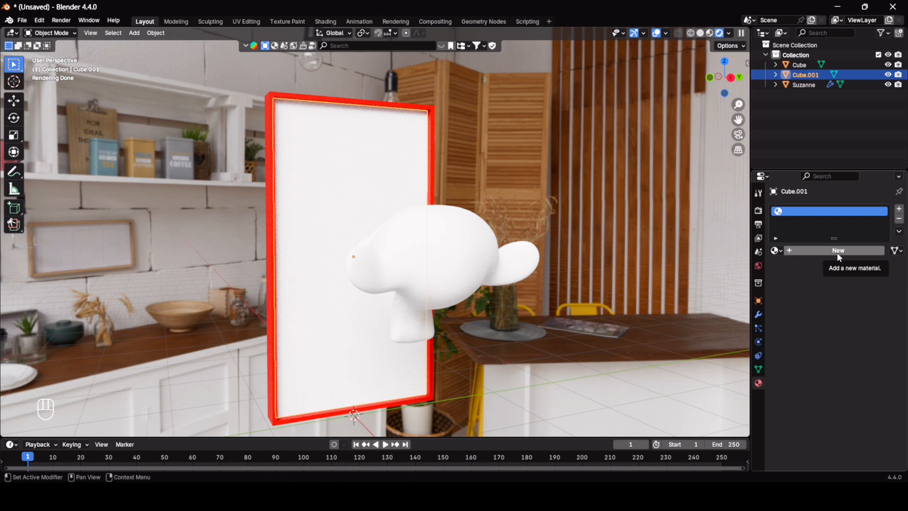
click(837, 250)
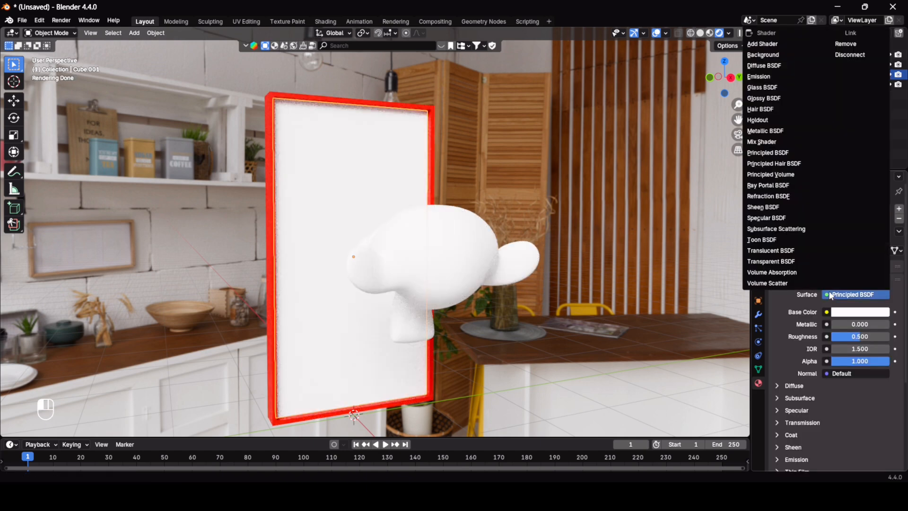
click(763, 97)
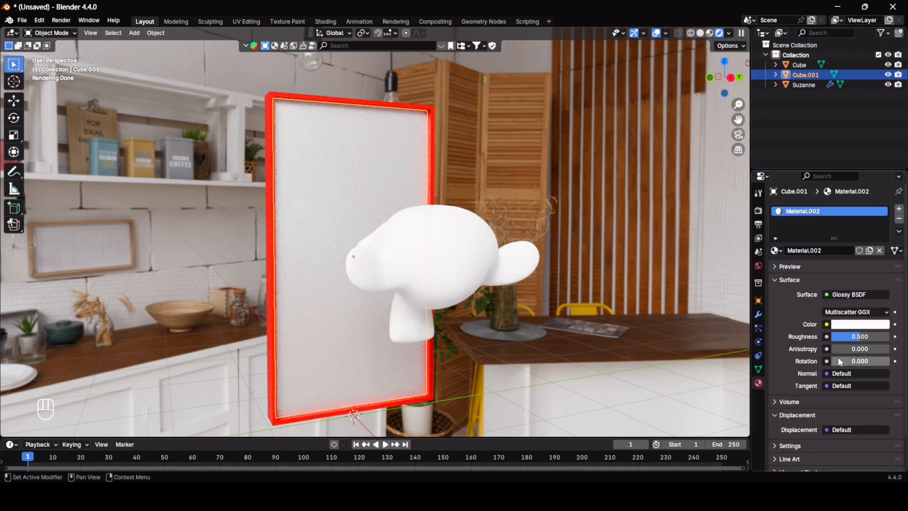